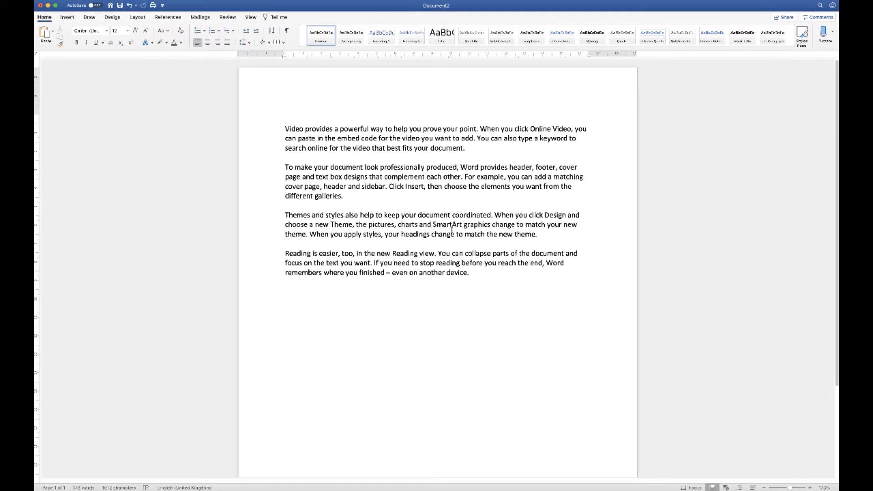
mouse_move(449, 235)
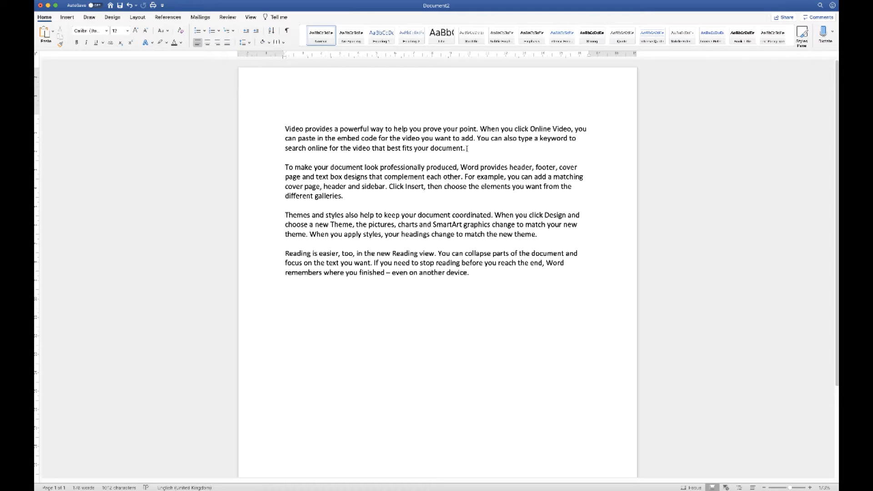
Apply Outside Borders to the selected first paragraph, giving it a thin box frame.
left_click_drag(295, 138, 464, 149)
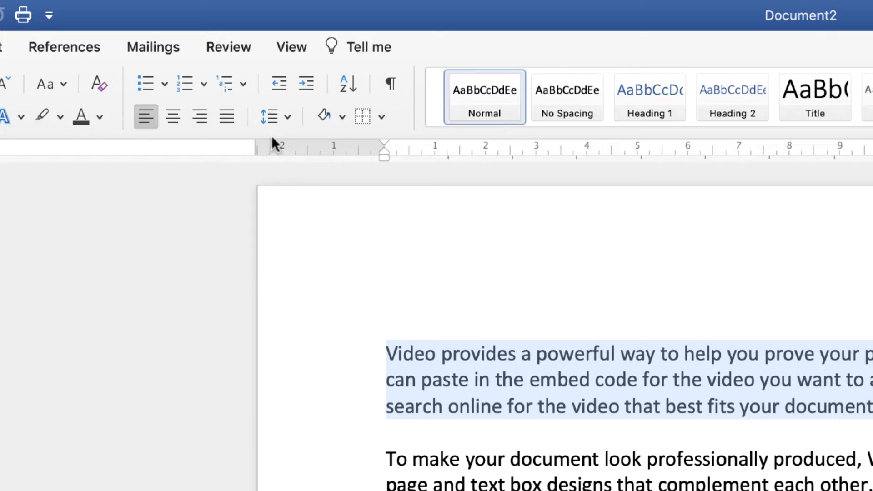
mouse_move(366, 109)
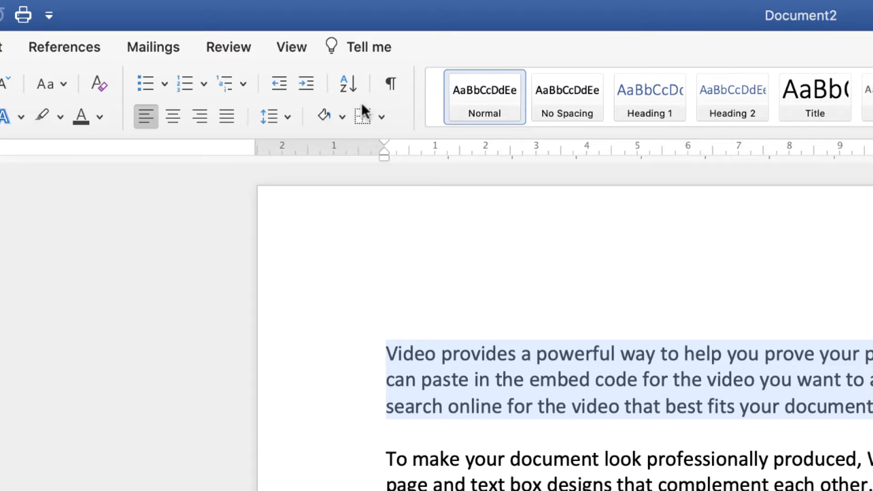
mouse_move(382, 118)
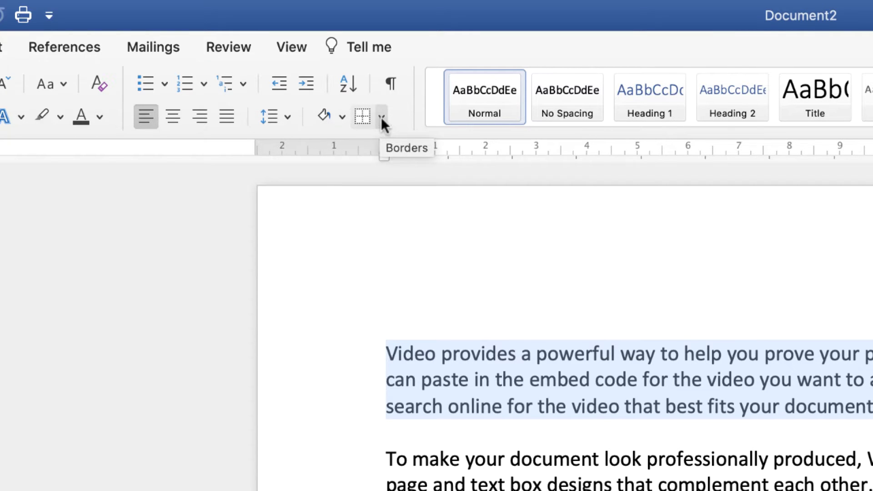
left_click(381, 117)
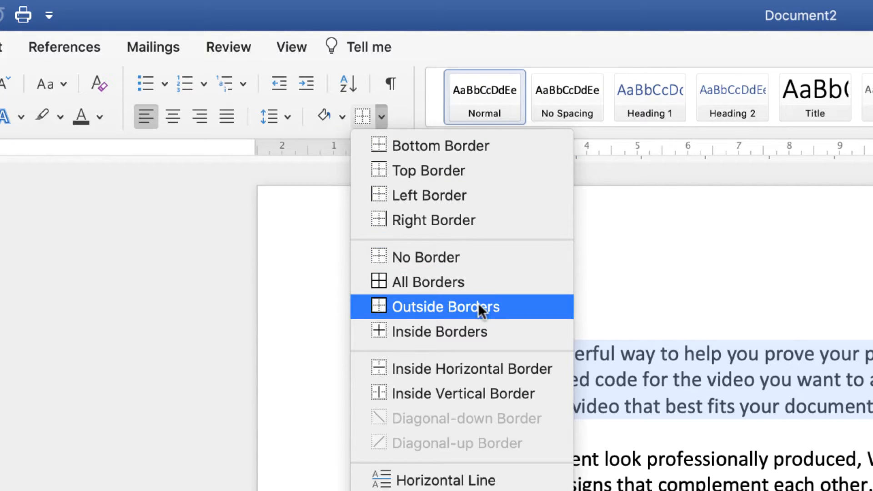
left_click(446, 306)
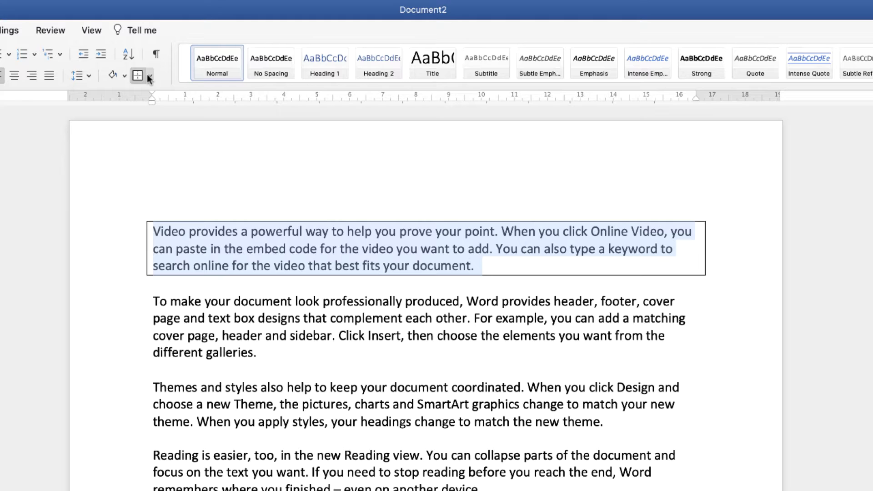
left_click(149, 76)
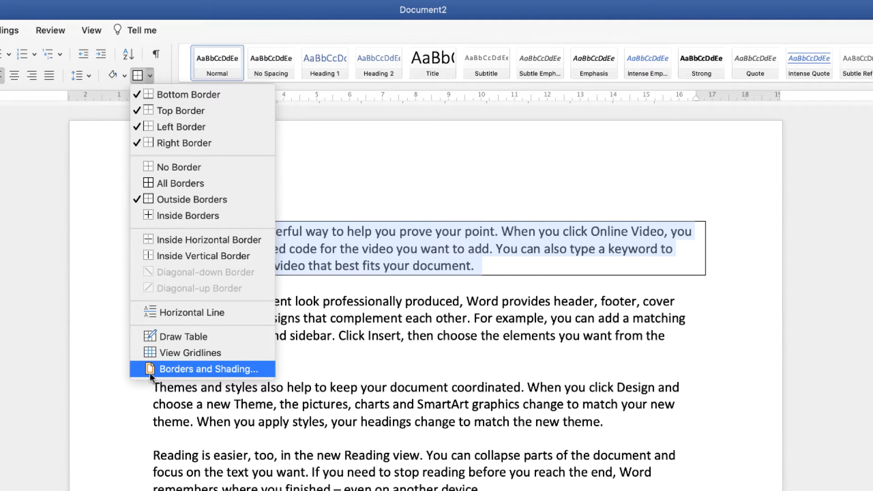
In Borders and Shading, set the border to 3 pt width and red colour and apply it.
left_click(211, 369)
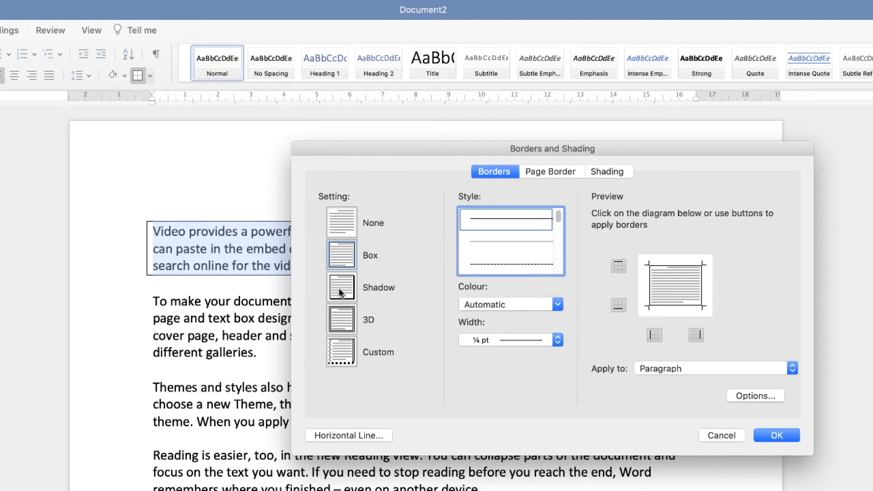
mouse_move(393, 296)
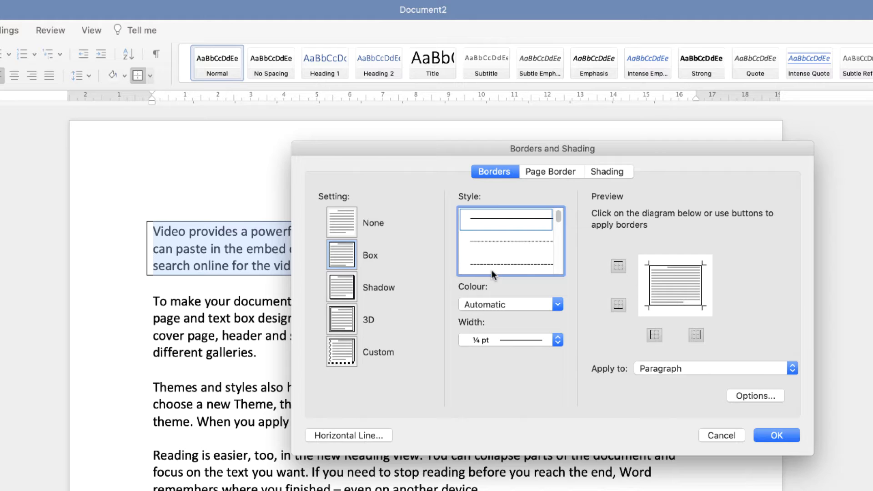
scroll("down", 3)
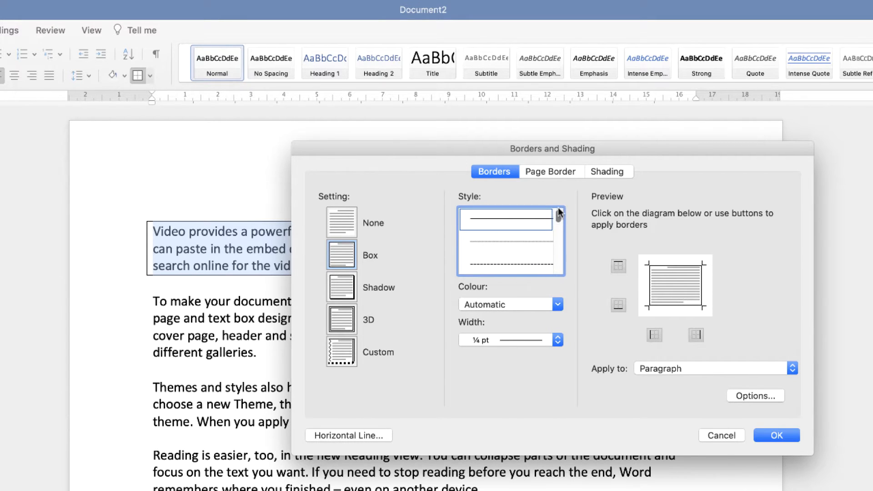
left_click(558, 304)
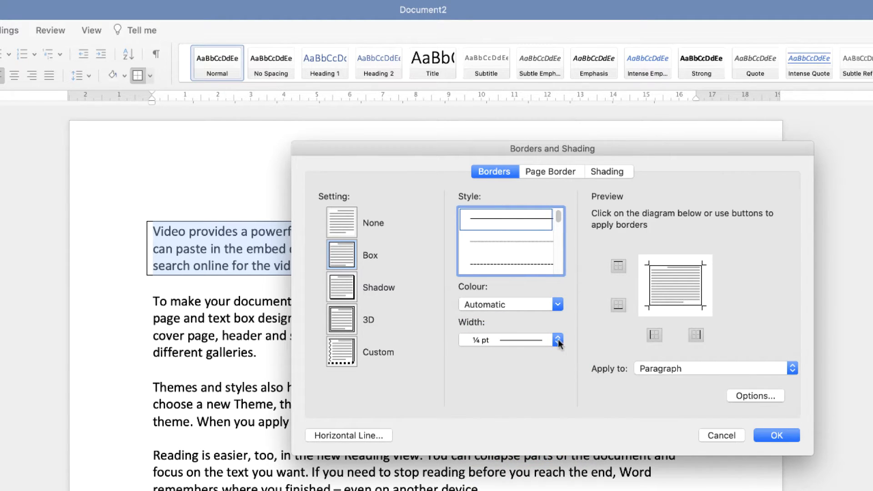
left_click(558, 340)
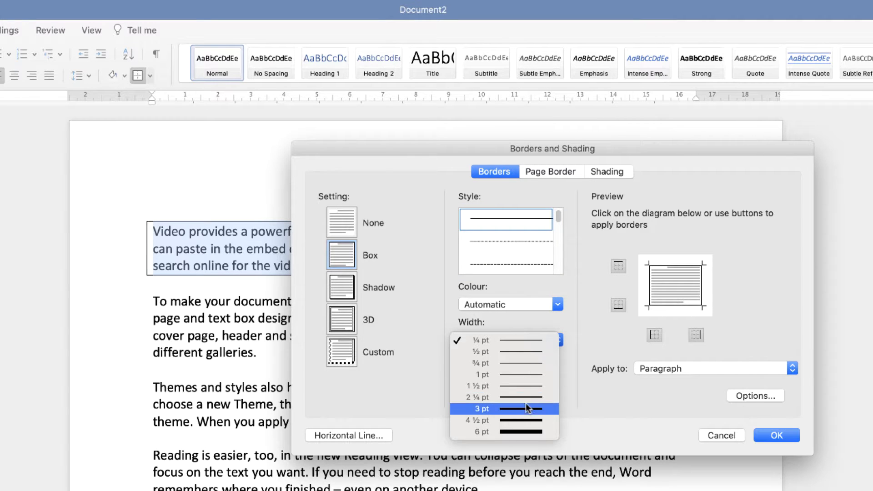
left_click(498, 409)
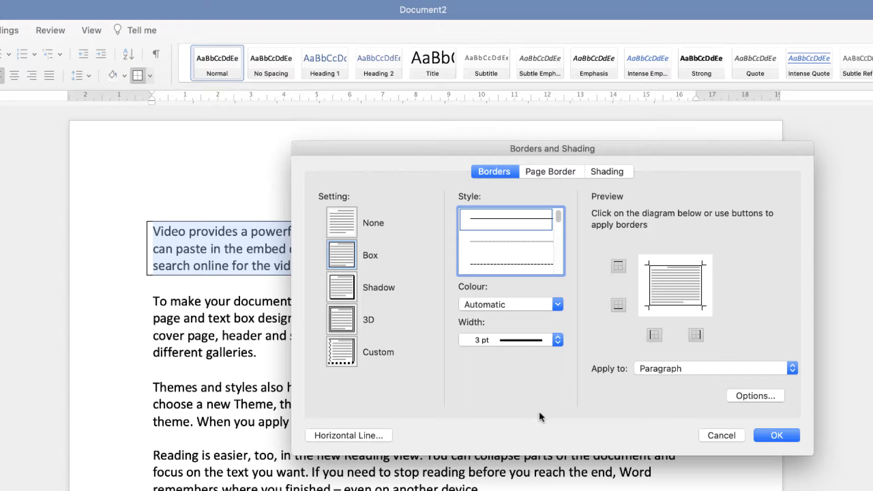
left_click(557, 304)
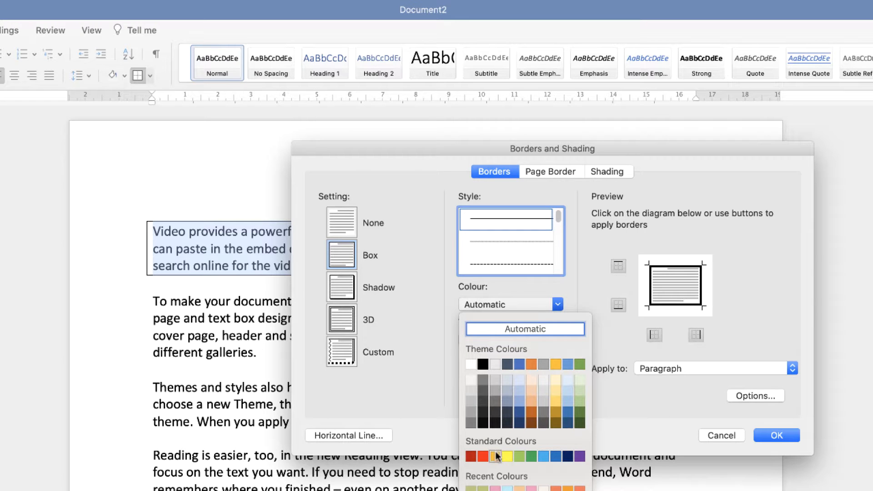
left_click(493, 455)
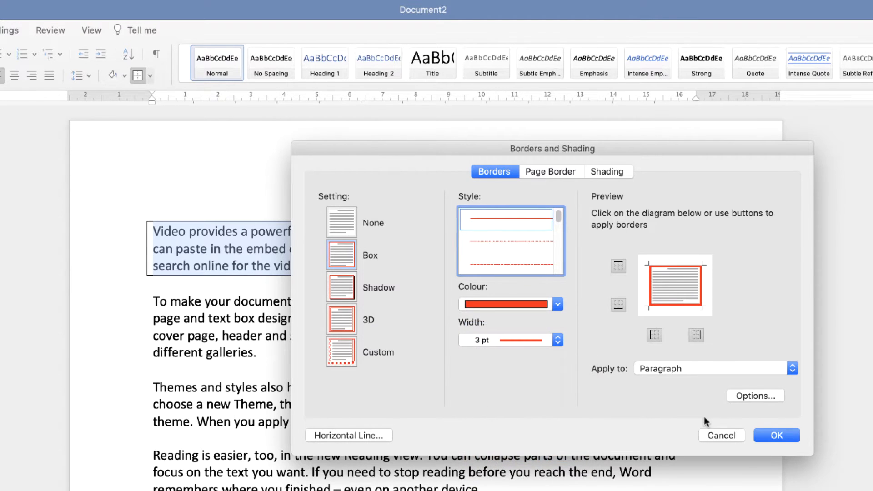
left_click(776, 435)
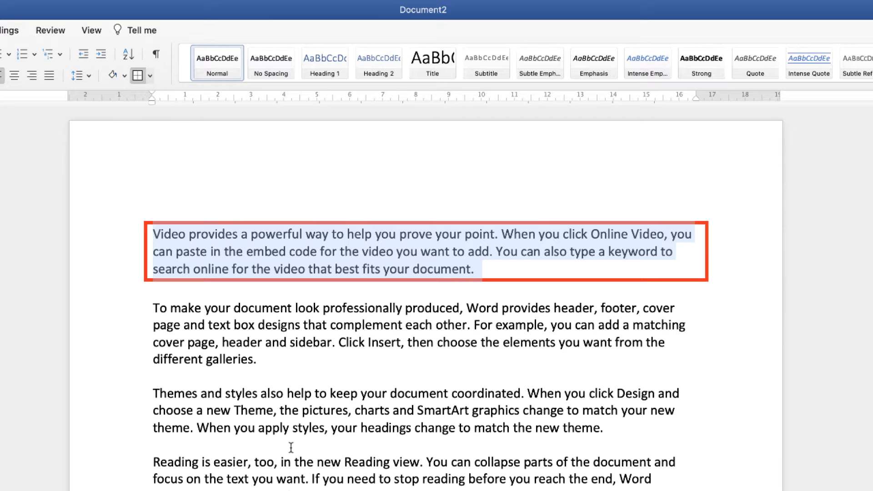
mouse_move(676, 220)
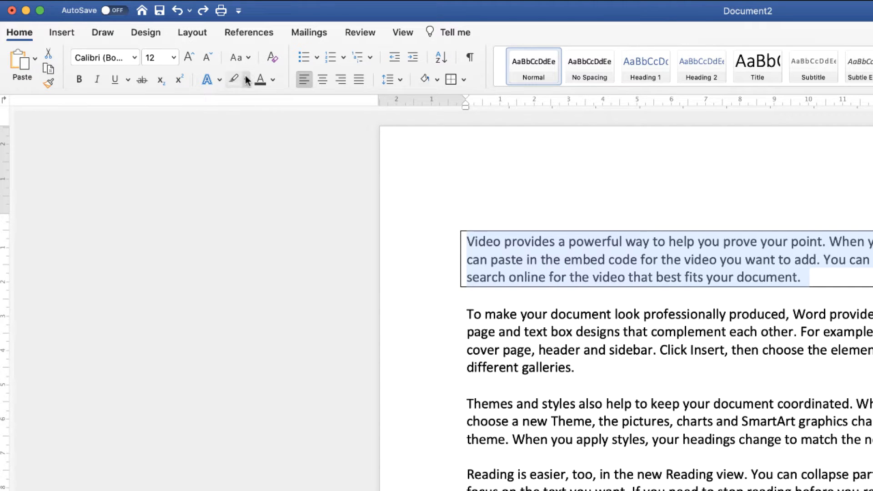
Revert the highlight experiment so the first paragraph is plain text in a thin black box.
left_click(248, 80)
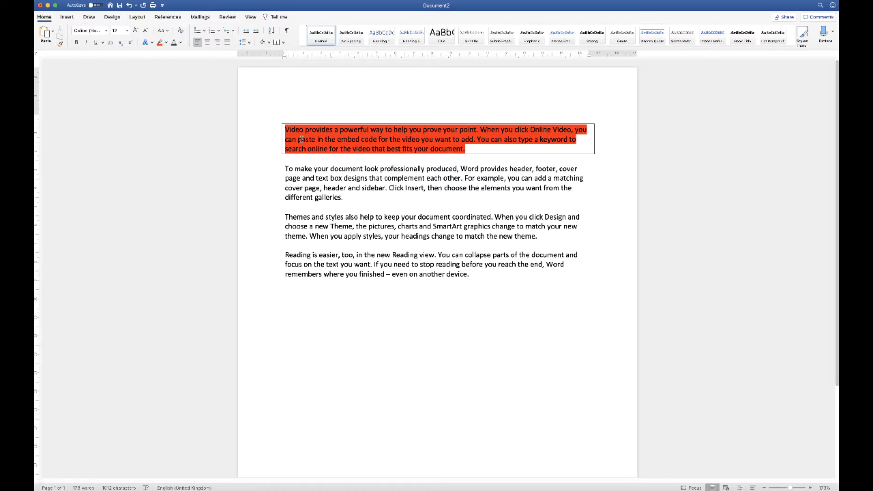
left_click(376, 165)
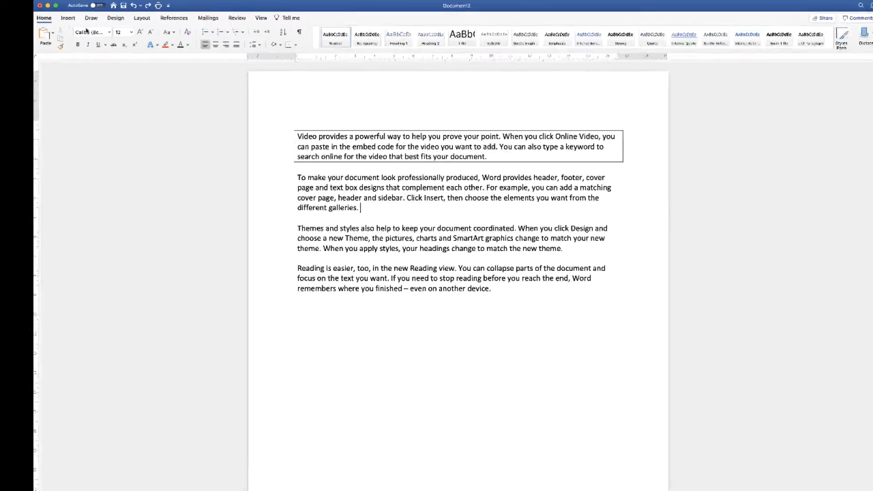
Draw a wide text box below the last paragraph and select the second paragraph to move into it.
left_click(68, 19)
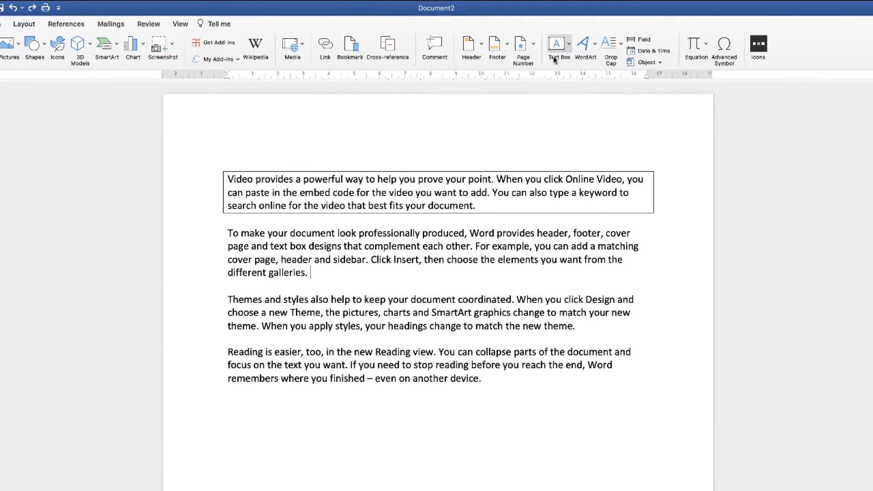
left_click(559, 43)
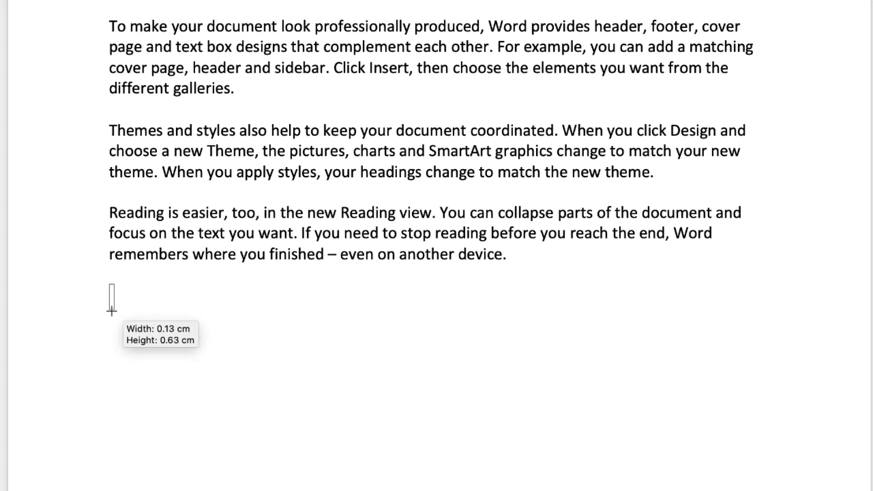
left_click_drag(109, 290, 774, 367)
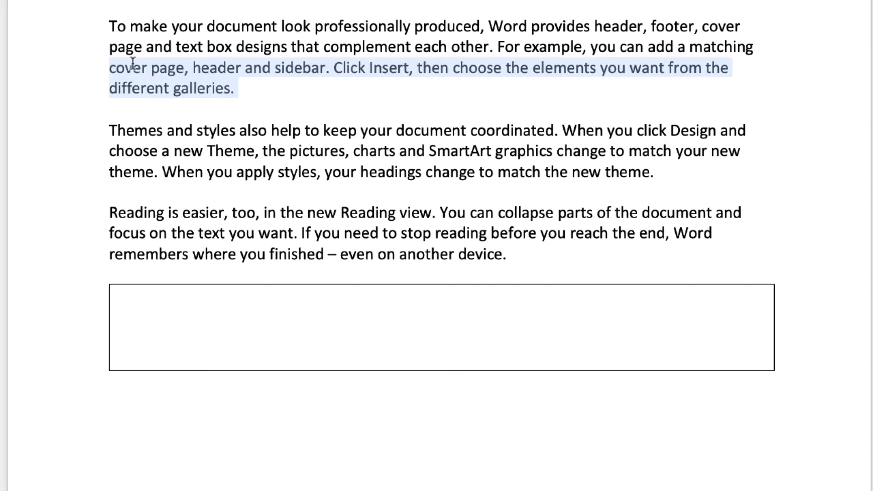
left_click_drag(111, 67, 111, 26)
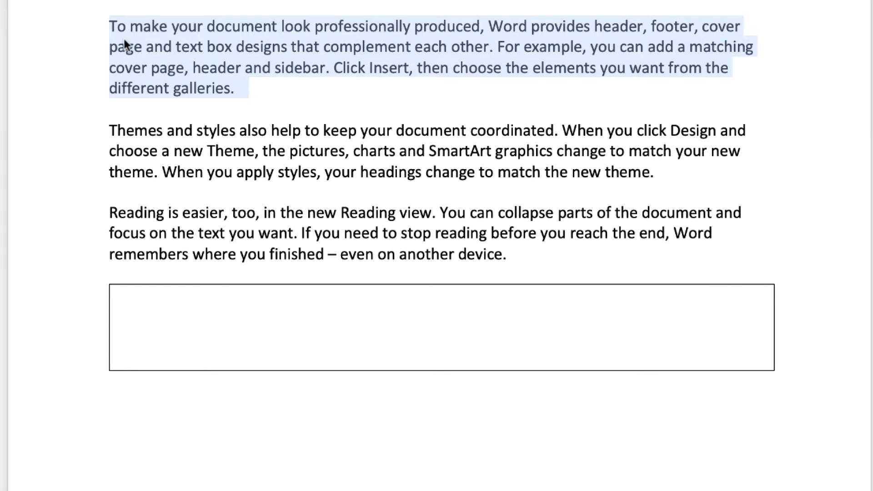
mouse_move(145, 69)
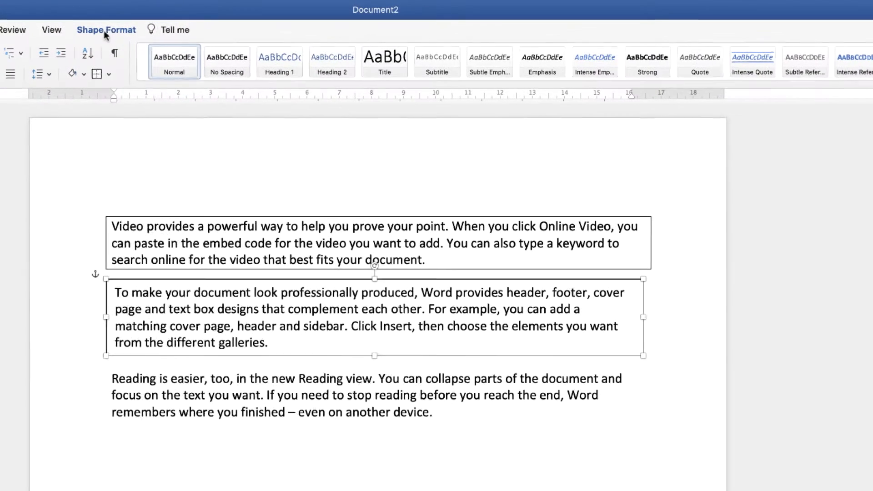
Set Top and Bottom wrapping, move the text box below the first paragraph and widen it to match.
left_click(107, 29)
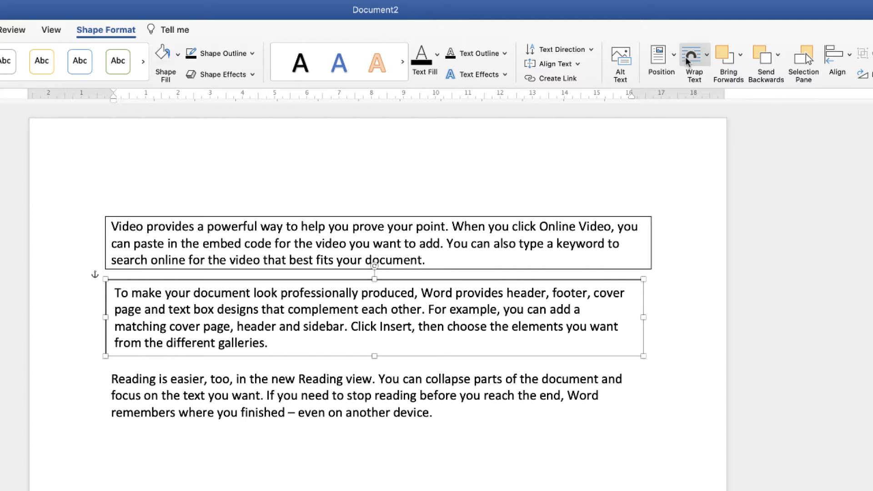
left_click(695, 54)
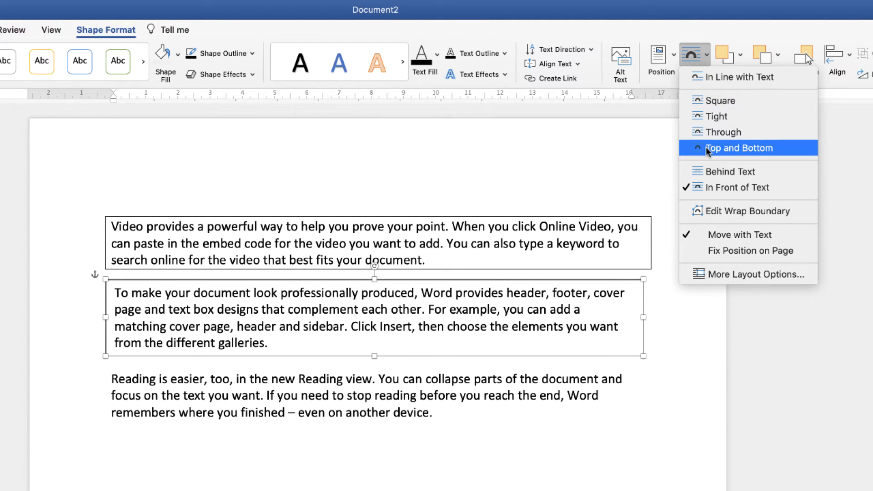
left_click(739, 147)
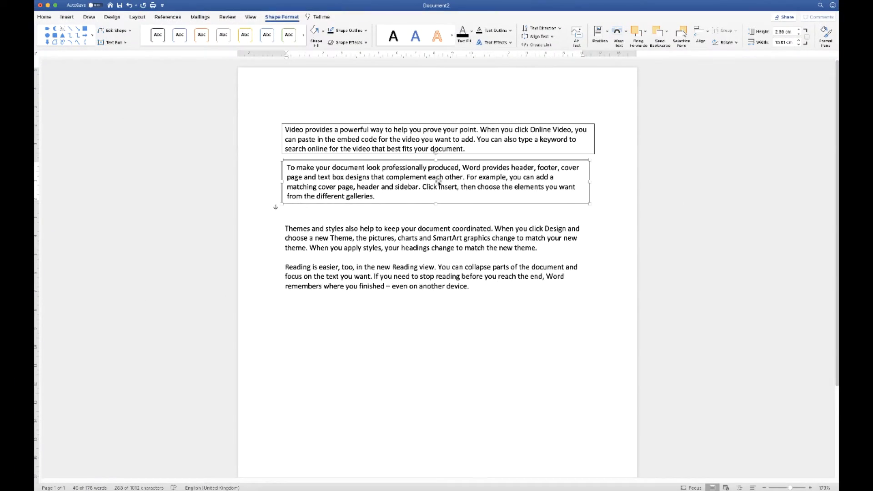
left_click_drag(436, 181, 436, 213)
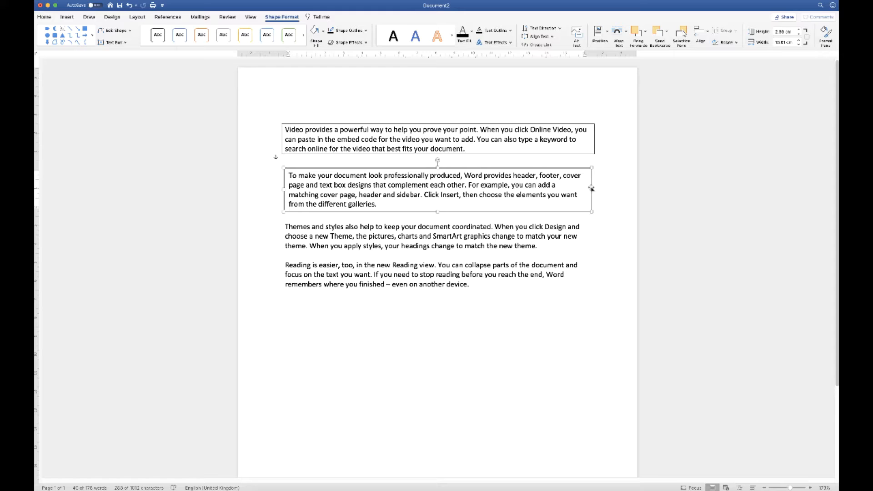
left_click_drag(592, 188, 594, 189)
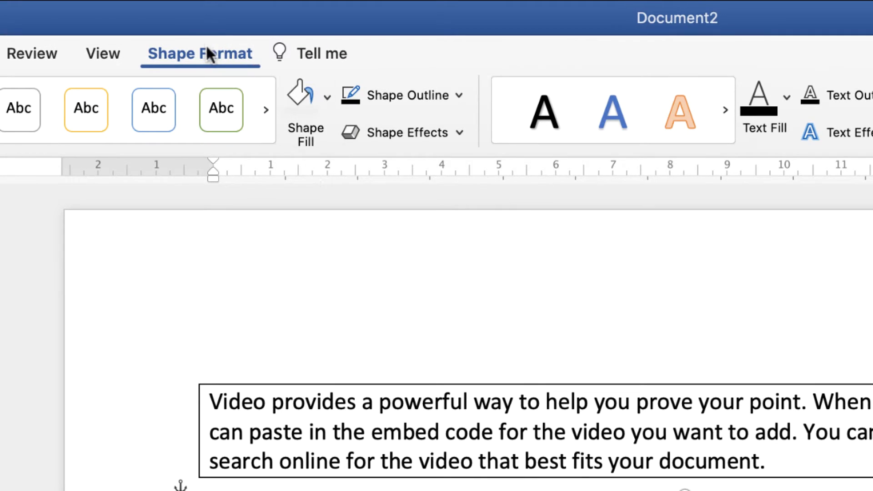
Give the second paragraph's text box a green Shape Fill and a blue Shape Outline.
left_click(324, 94)
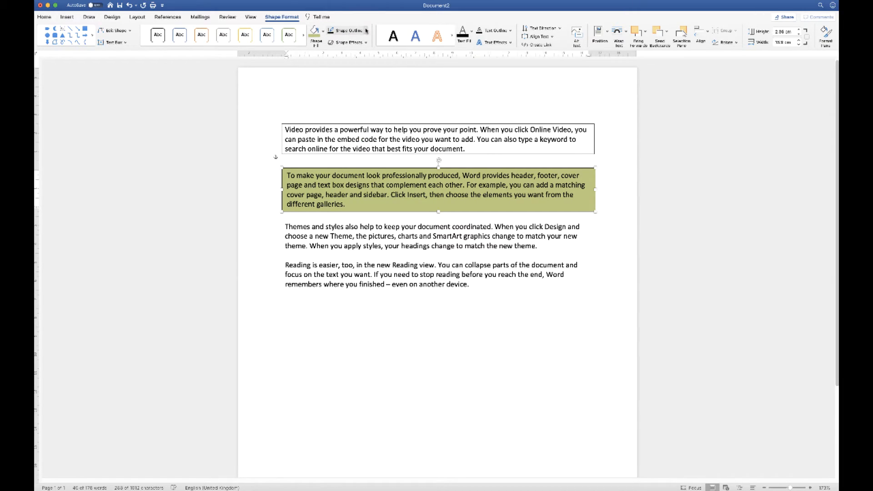
left_click(355, 31)
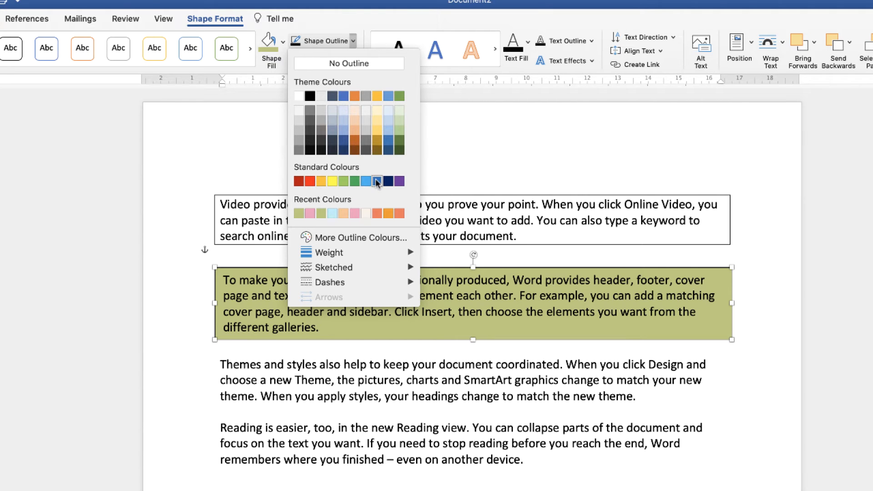
left_click(377, 181)
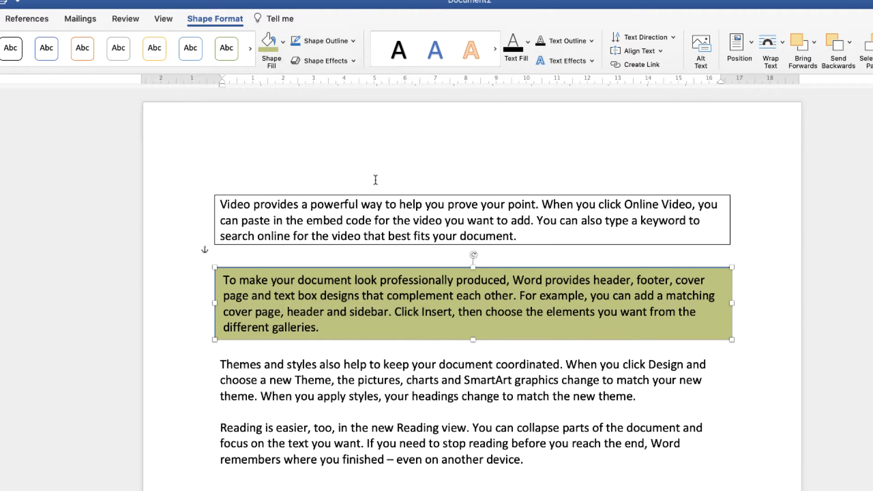
mouse_move(455, 267)
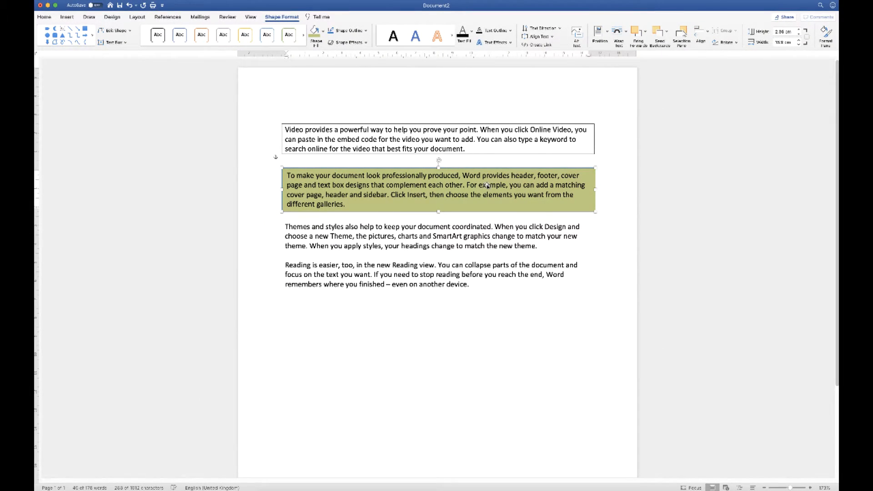
left_click(825, 35)
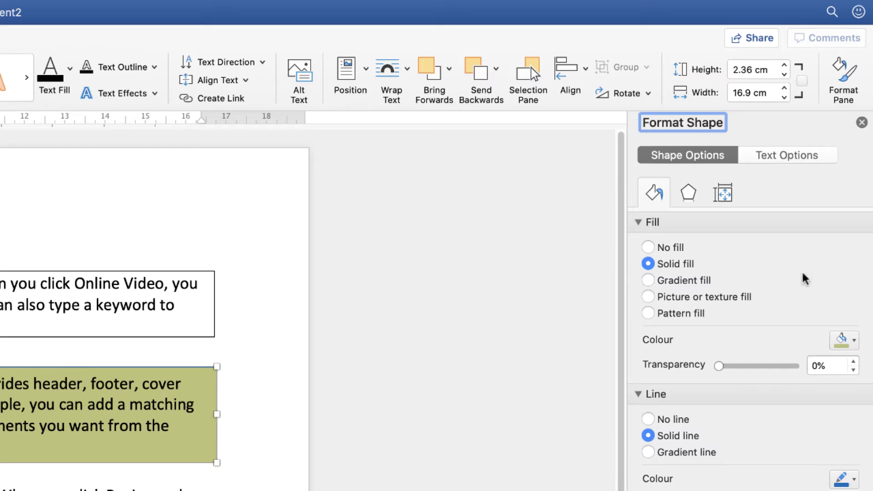
mouse_move(639, 228)
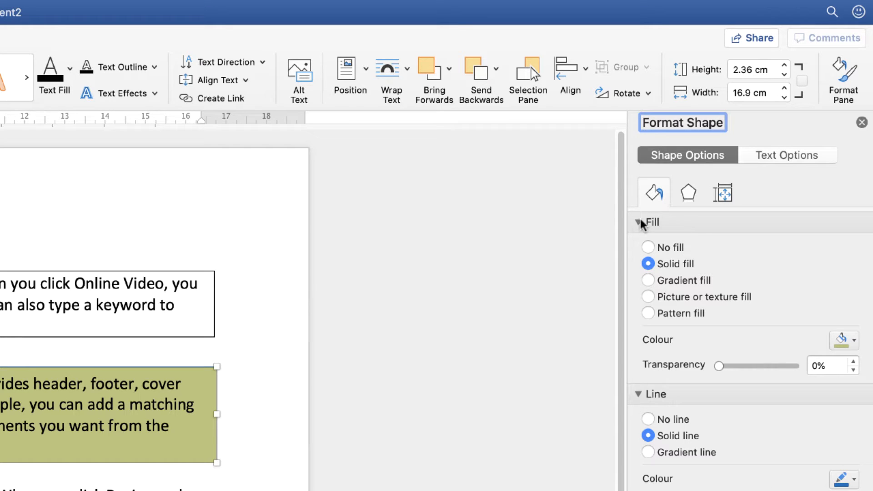
Raise the outline Line Width above 0.5 pt in Format Shape and adjust the box's height.
left_click(639, 223)
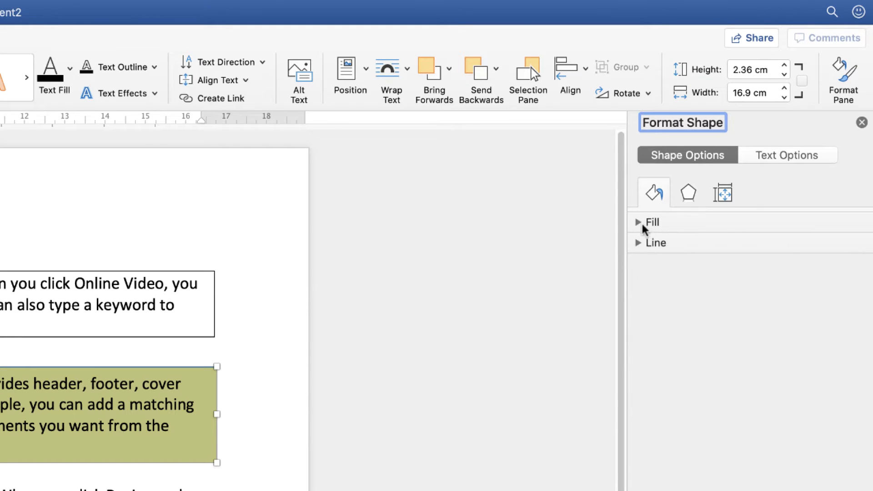
mouse_move(665, 247)
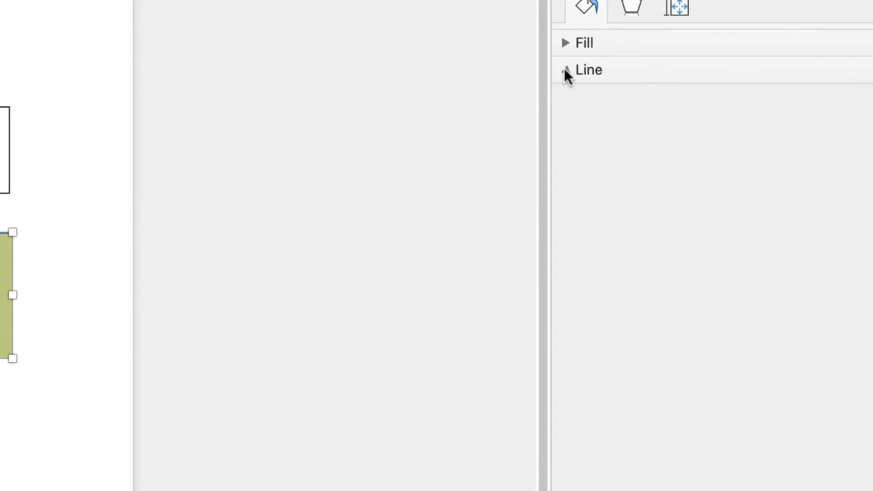
left_click(568, 70)
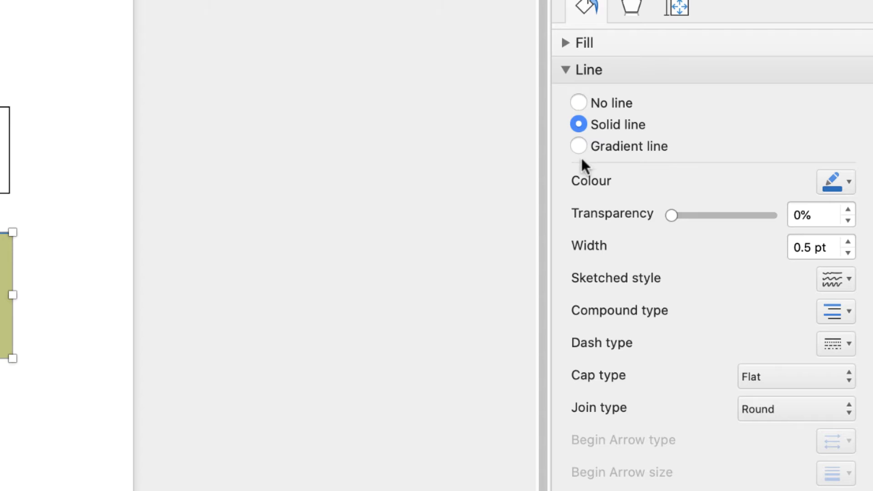
left_click(847, 182)
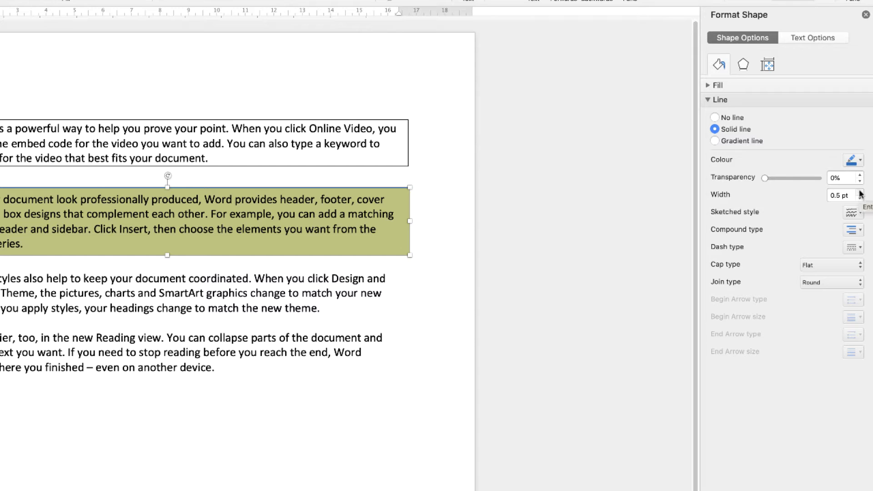
left_click(858, 192)
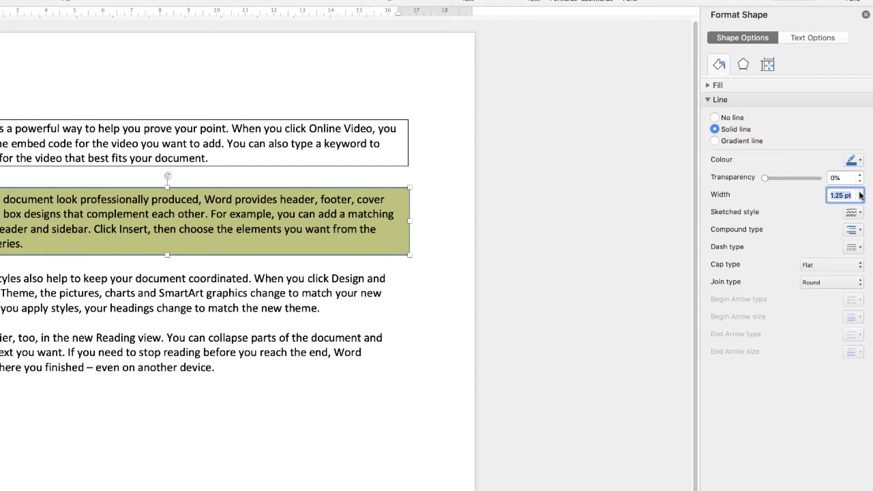
left_click(859, 191)
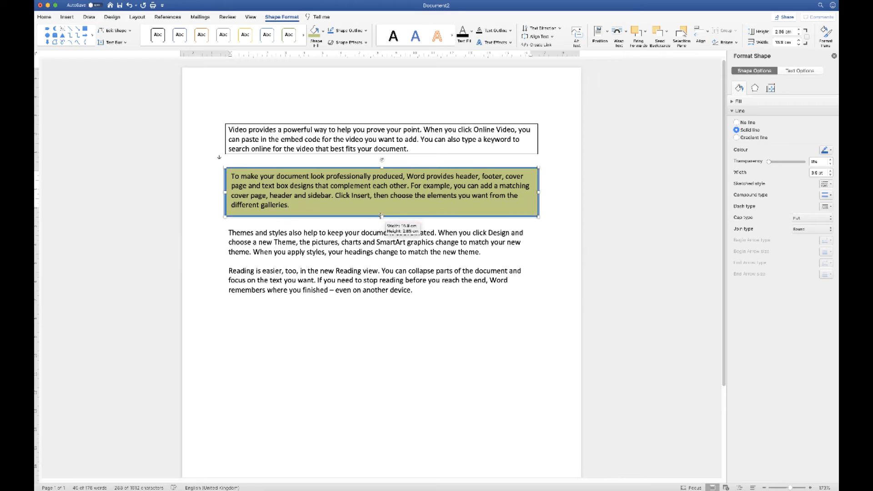
left_click_drag(381, 215, 381, 229)
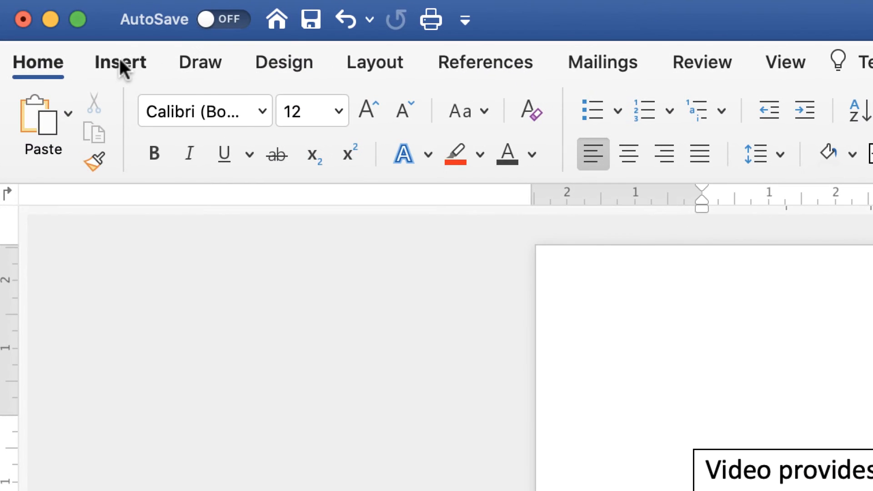
Draw a Rounded Rectangle below the text and drag it up over the last paragraph.
left_click(120, 62)
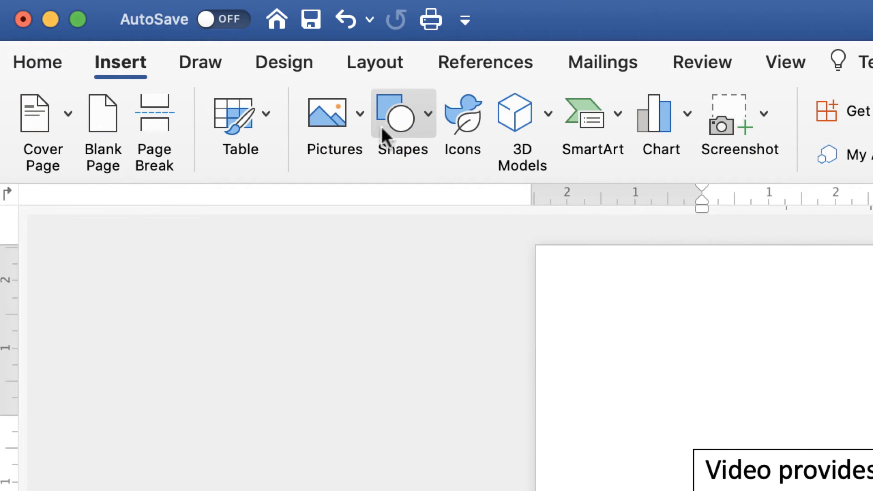
left_click(400, 114)
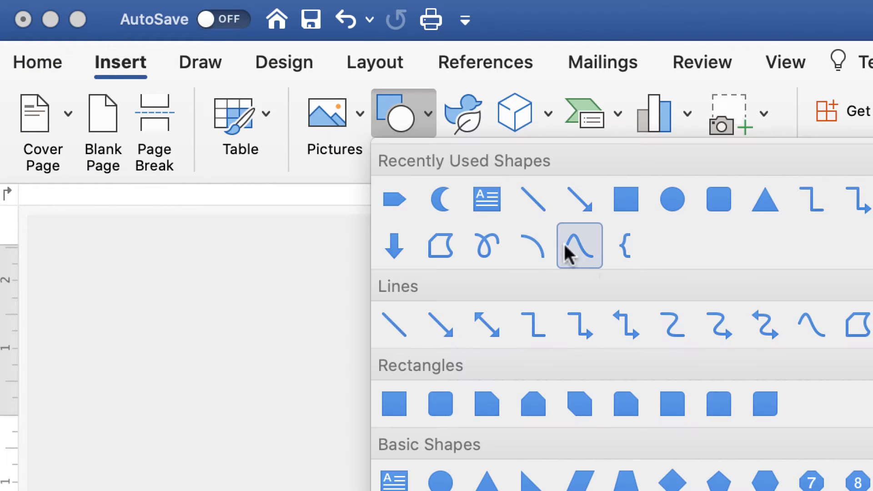
mouse_move(625, 200)
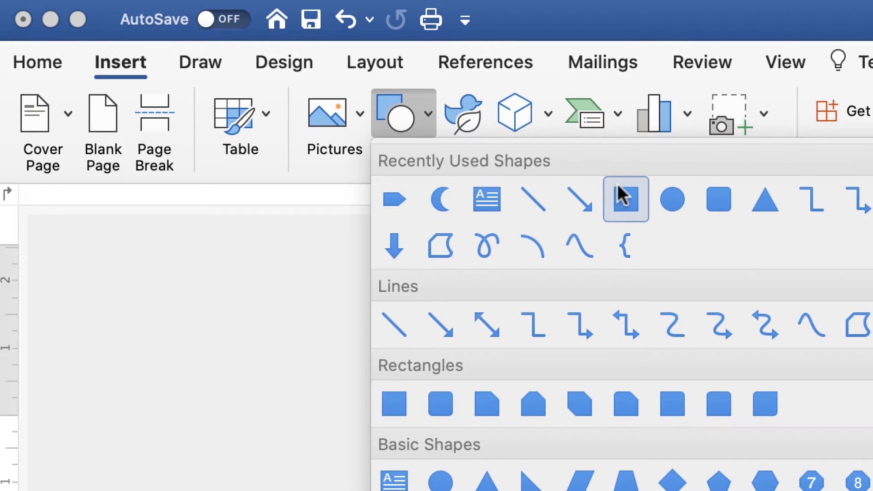
mouse_move(626, 199)
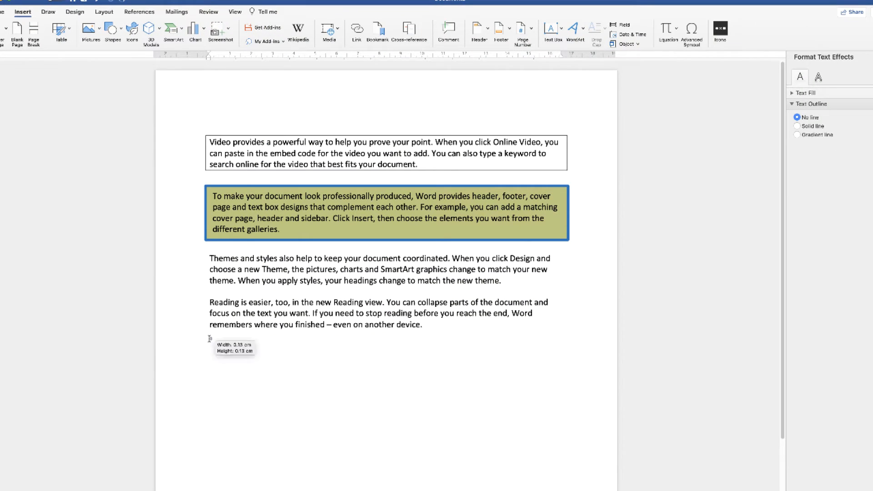
left_click_drag(209, 338, 561, 380)
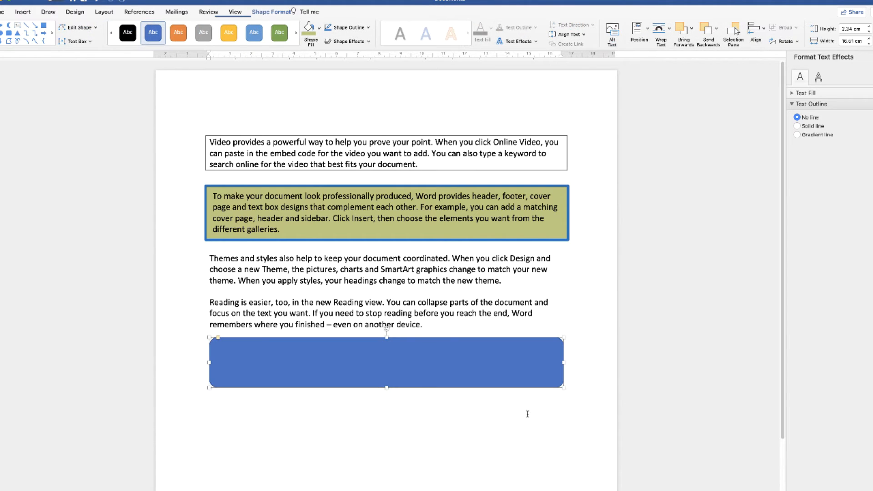
left_click(387, 365)
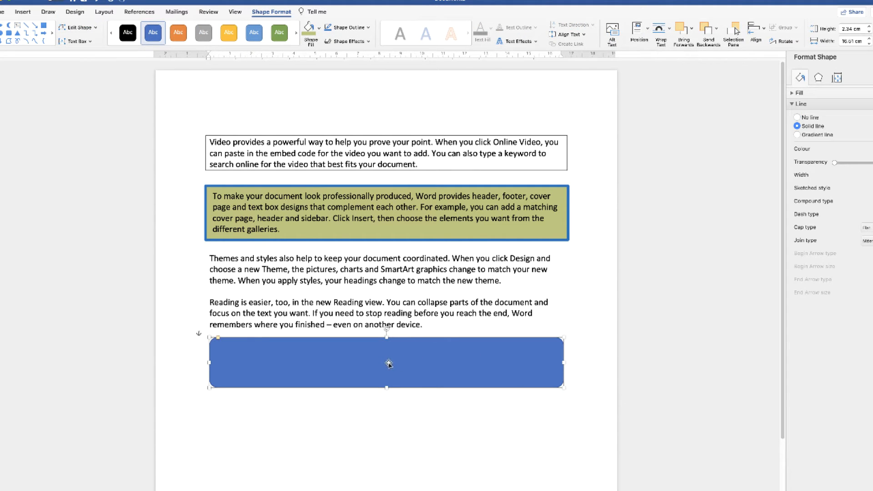
left_click_drag(388, 363, 382, 323)
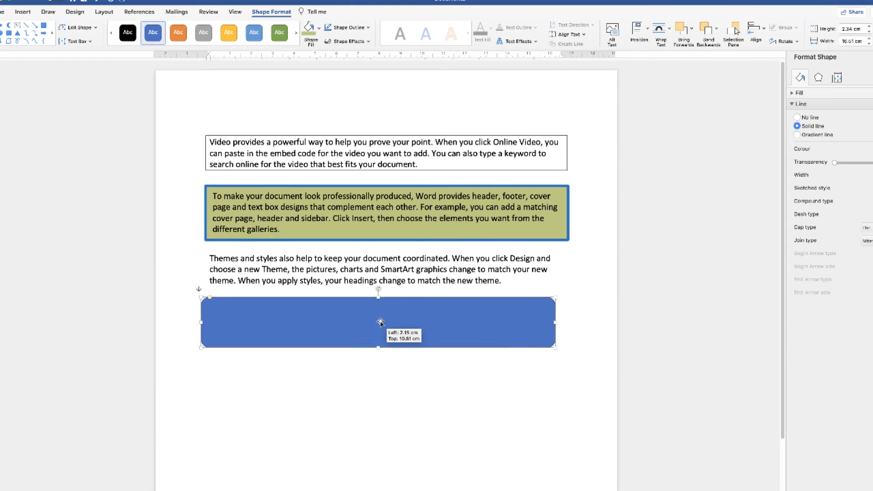
left_click_drag(381, 323, 387, 355)
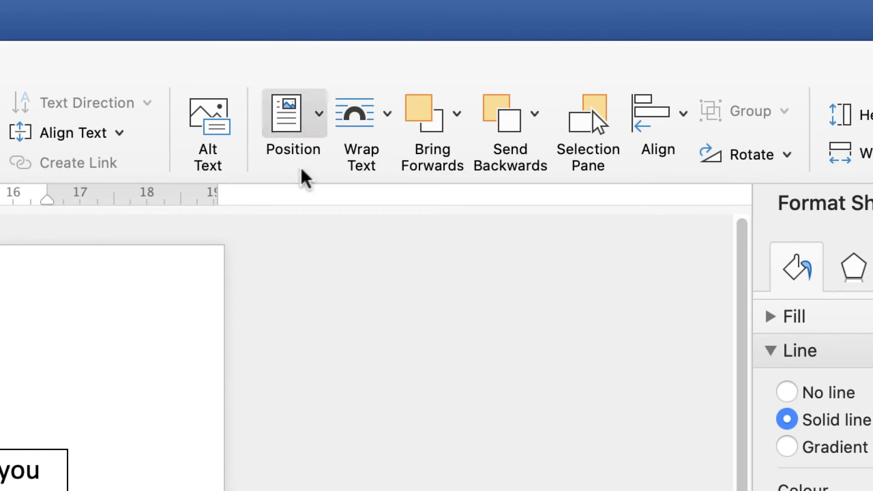
mouse_move(510, 82)
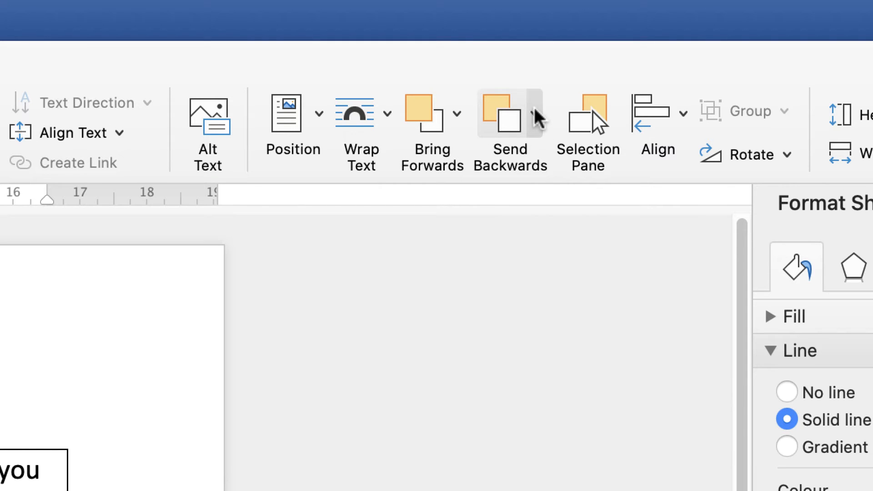
Send the blue rounded rectangle to the back of the stacking order, behind the text.
left_click(534, 113)
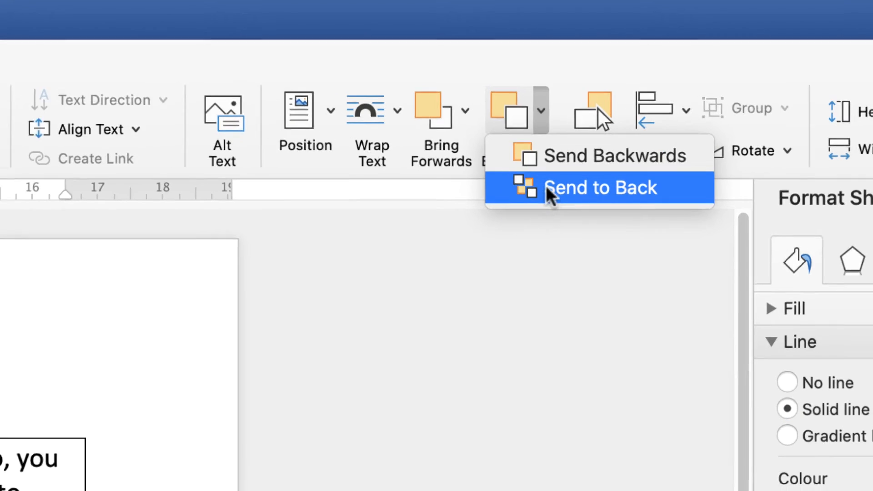
left_click(600, 188)
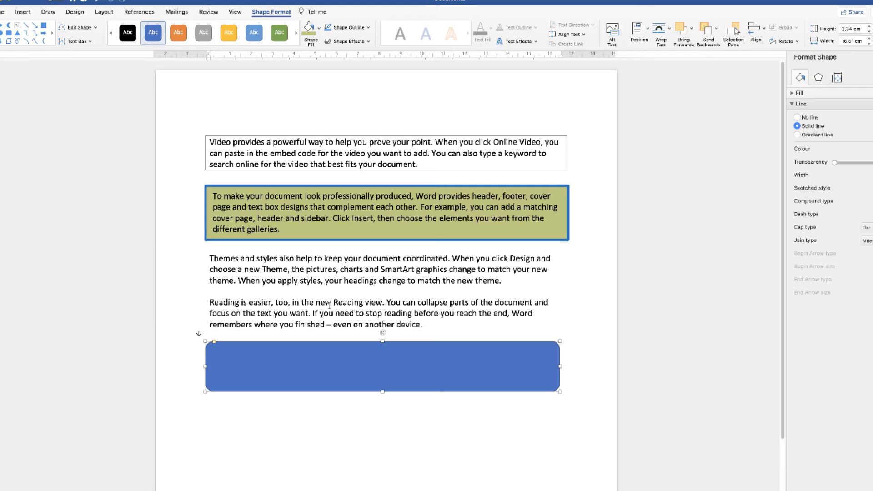
mouse_move(517, 371)
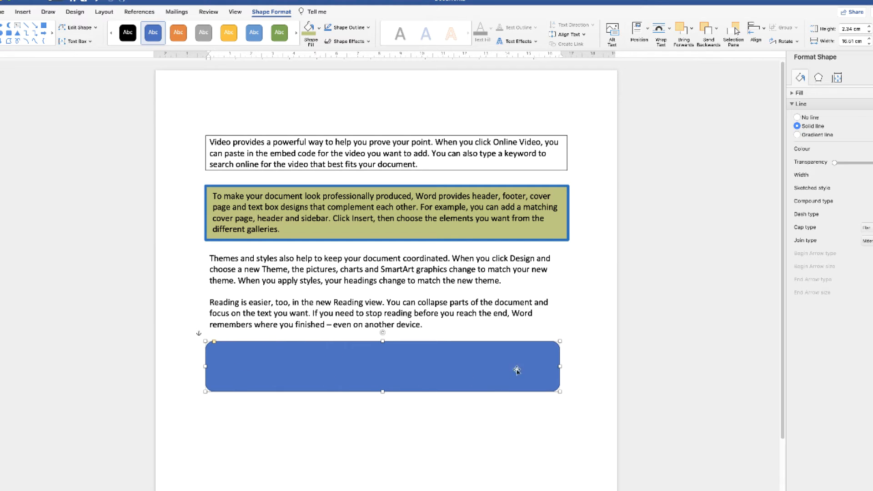
mouse_move(424, 370)
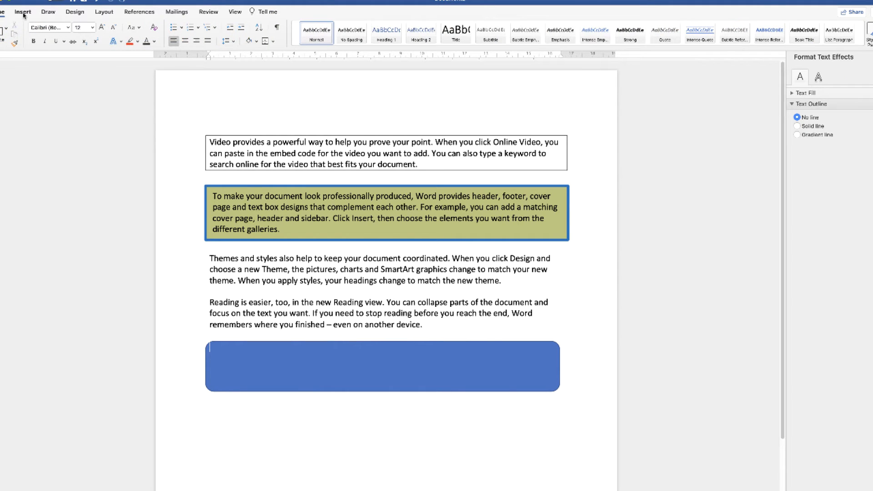
Draw a text box with a copy of the last paragraph and move it onto the rounded rectangle.
left_click(25, 11)
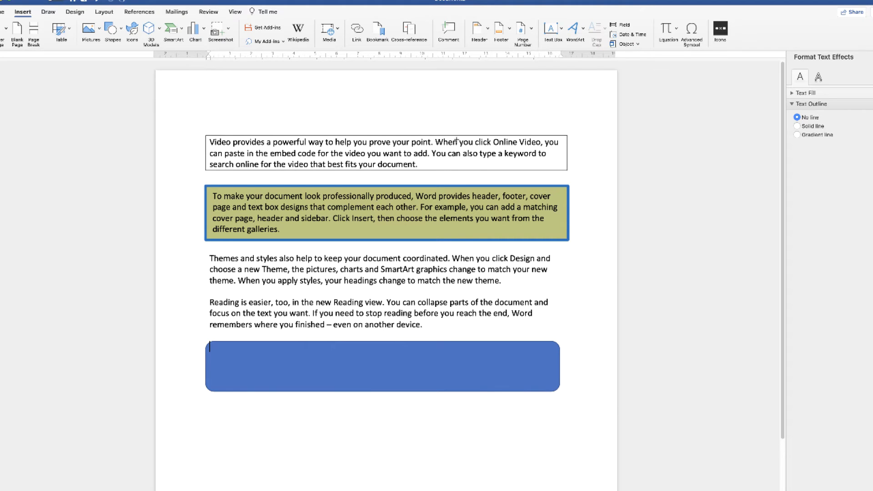
left_click_drag(211, 404, 543, 462)
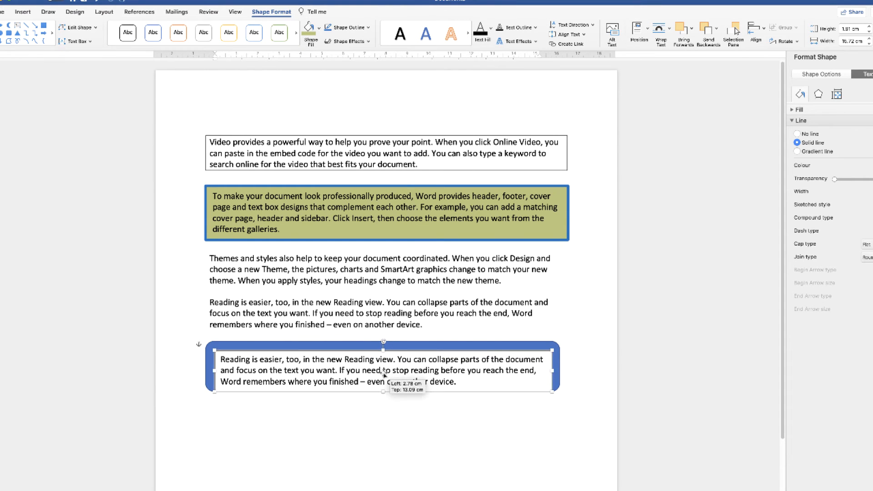
left_click_drag(383, 368, 382, 364)
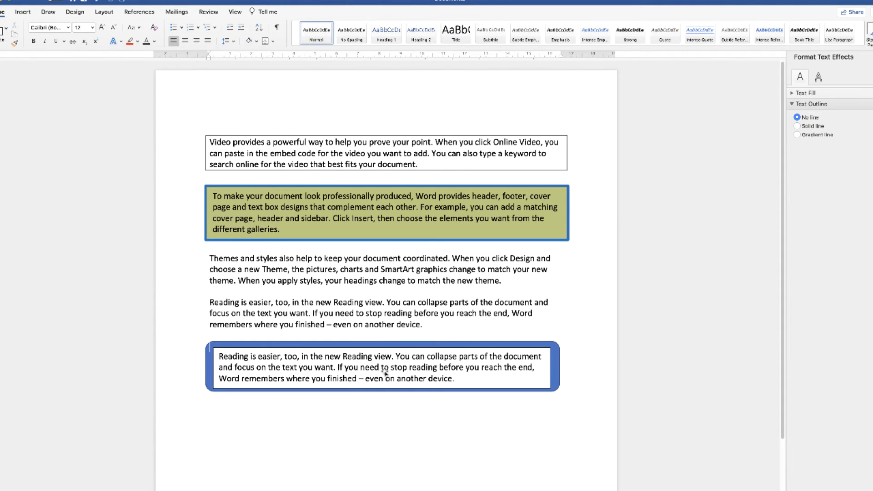
Set the text box to No Outline and slide it back inside the rounded rectangle.
left_click(385, 373)
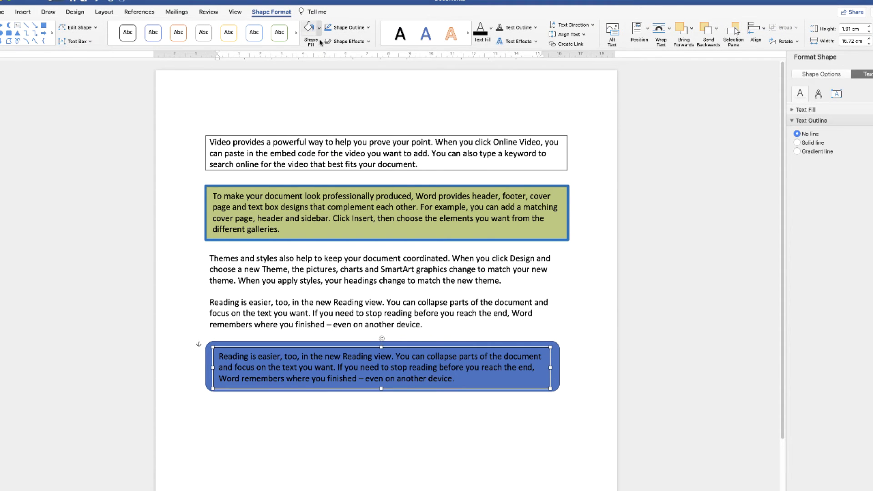
left_click(371, 27)
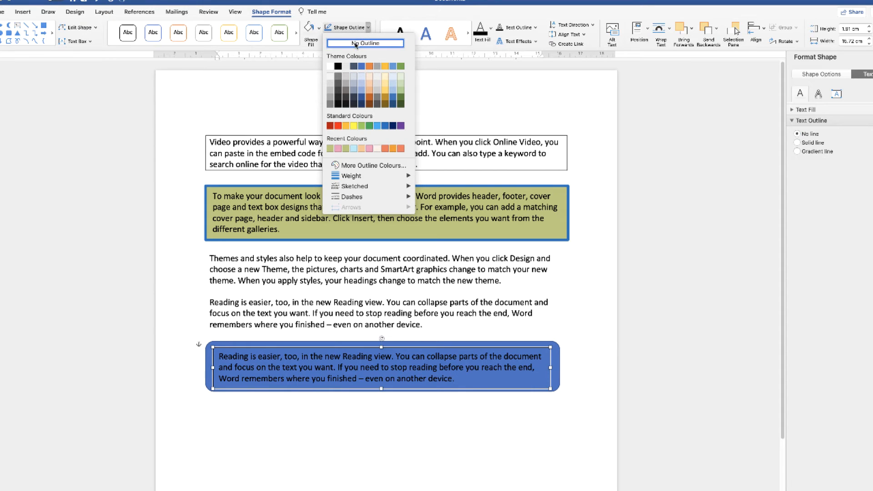
left_click(365, 44)
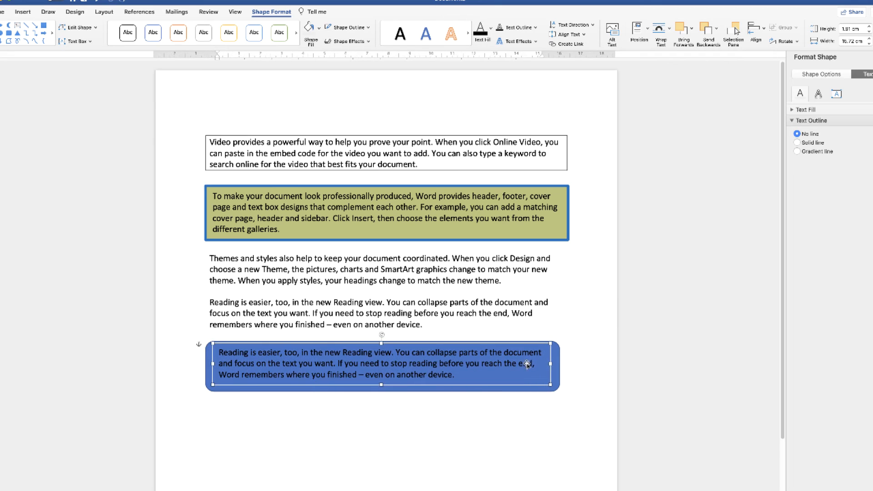
left_click_drag(554, 367, 426, 375)
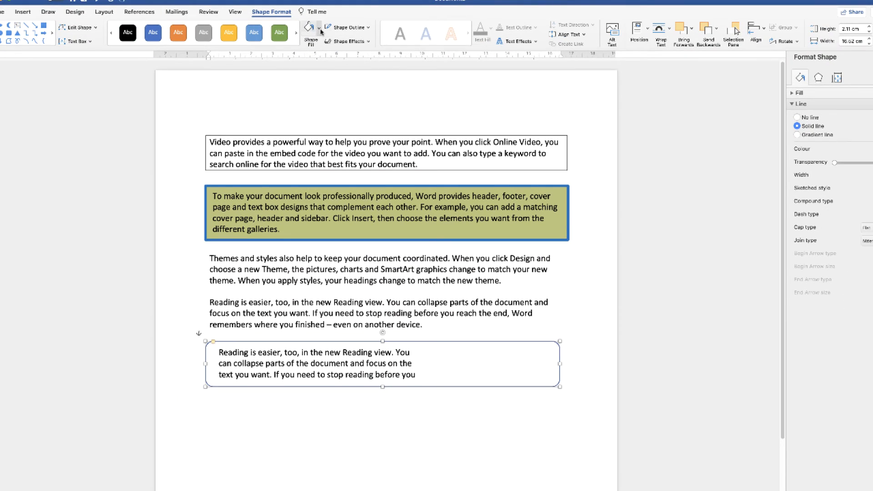
Set the rounded rectangle's fill and raise its line width to 3 pt in Format Shape.
left_click(317, 28)
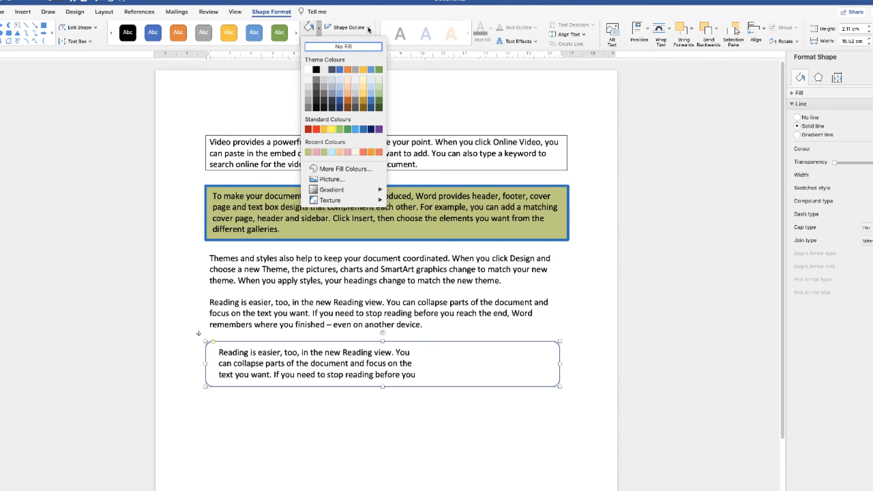
left_click(353, 27)
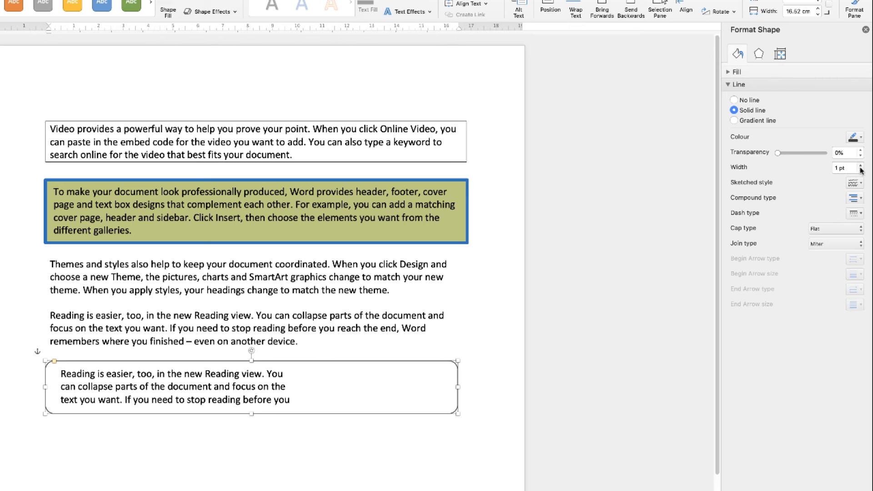
left_click(860, 165)
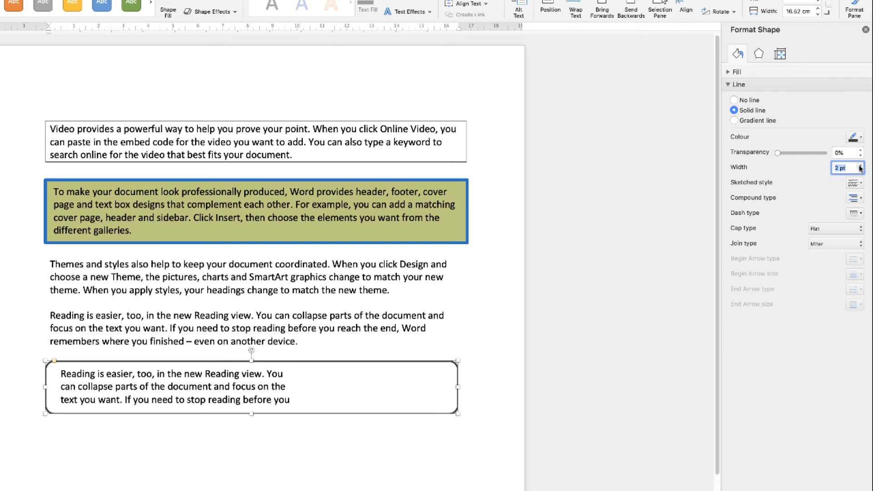
left_click(861, 165)
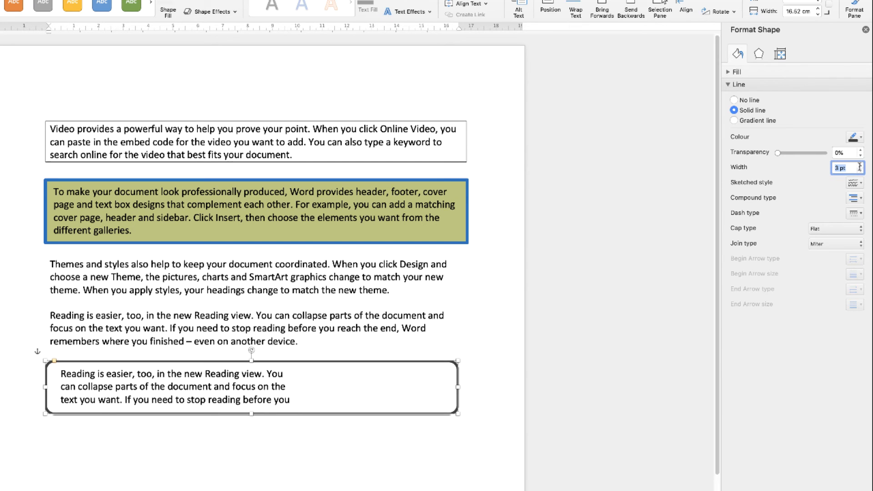
left_click(831, 49)
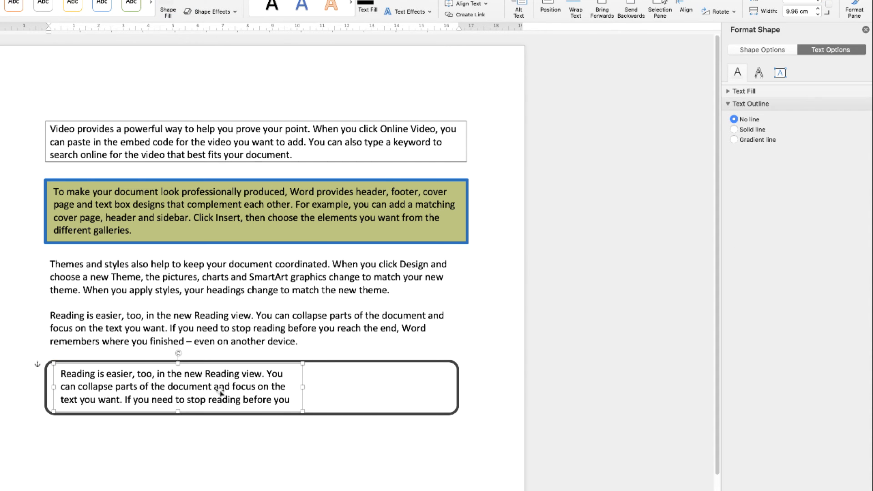
Stretch the text box to about 16 cm wide so the paragraph sits on three lines, then nudge it into place.
left_click_drag(311, 387, 354, 386)
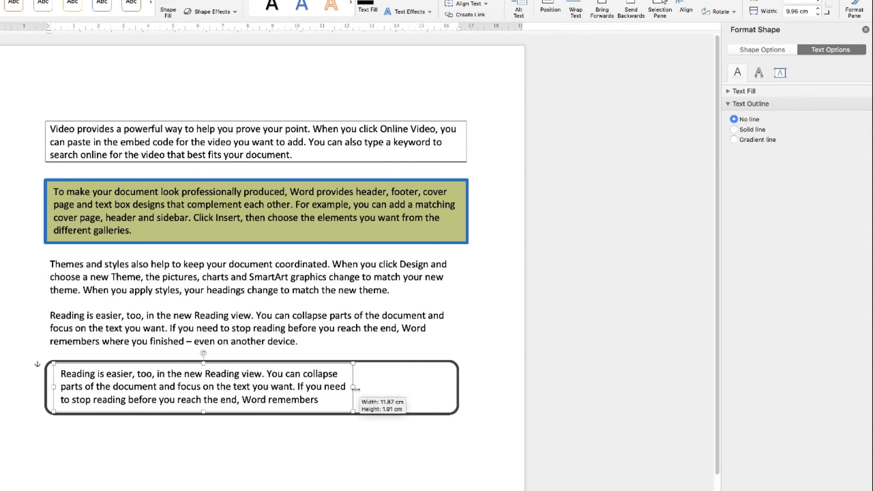
left_click_drag(360, 386, 456, 386)
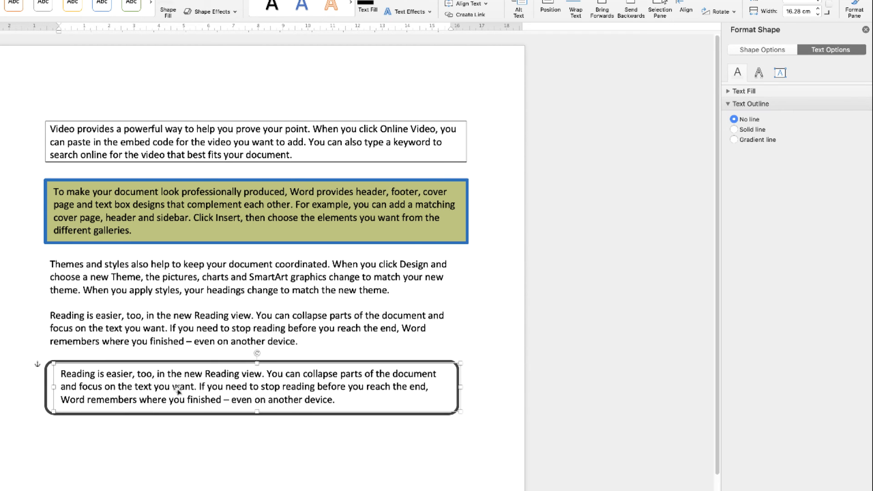
left_click_drag(178, 387, 196, 390)
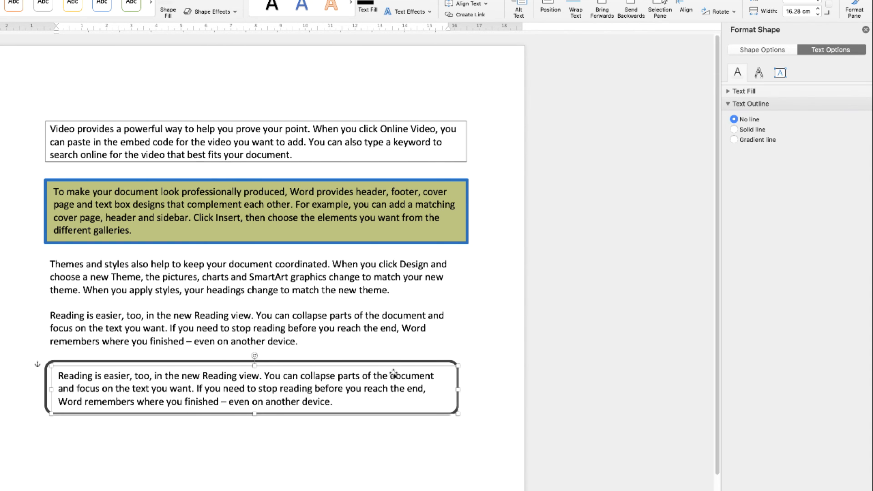
mouse_move(378, 379)
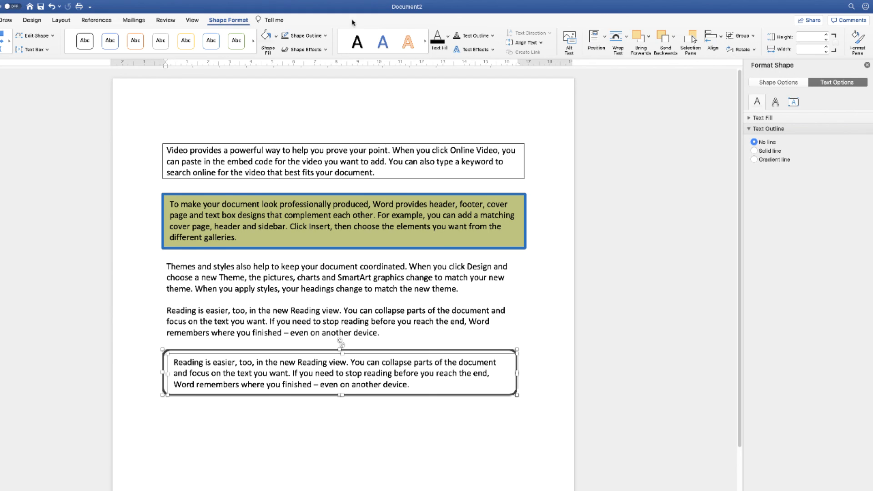
Group the rectangle with its text box and settle the grouped object just under the last paragraph.
left_click(741, 36)
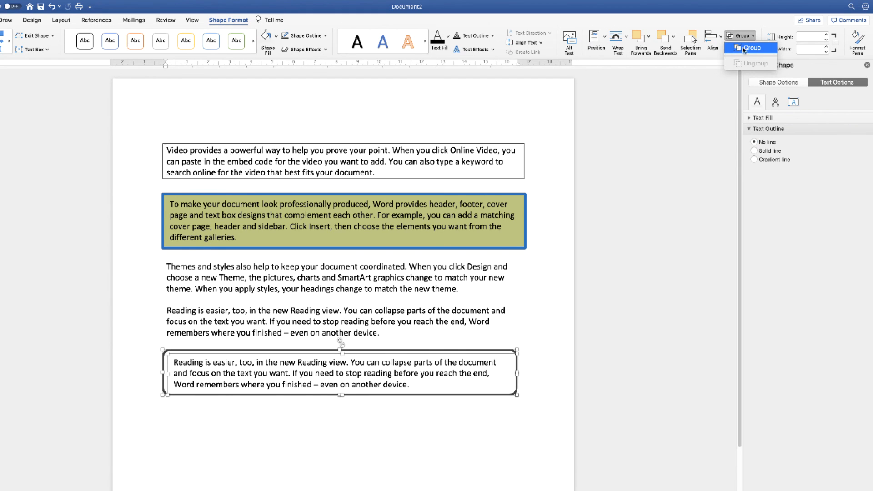
left_click_drag(340, 372, 303, 411)
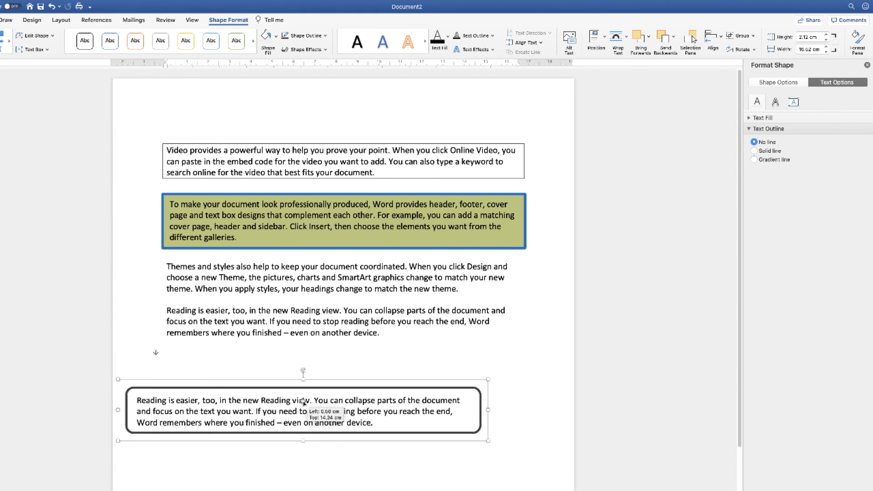
left_click_drag(303, 411, 349, 372)
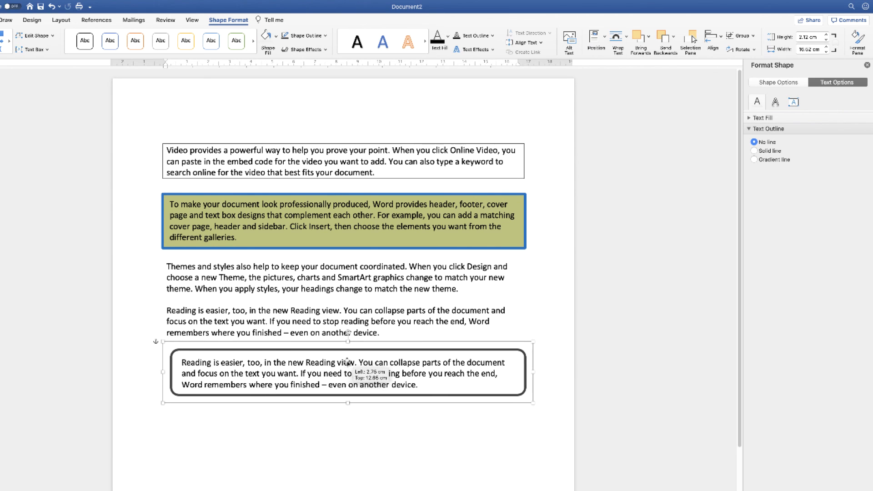